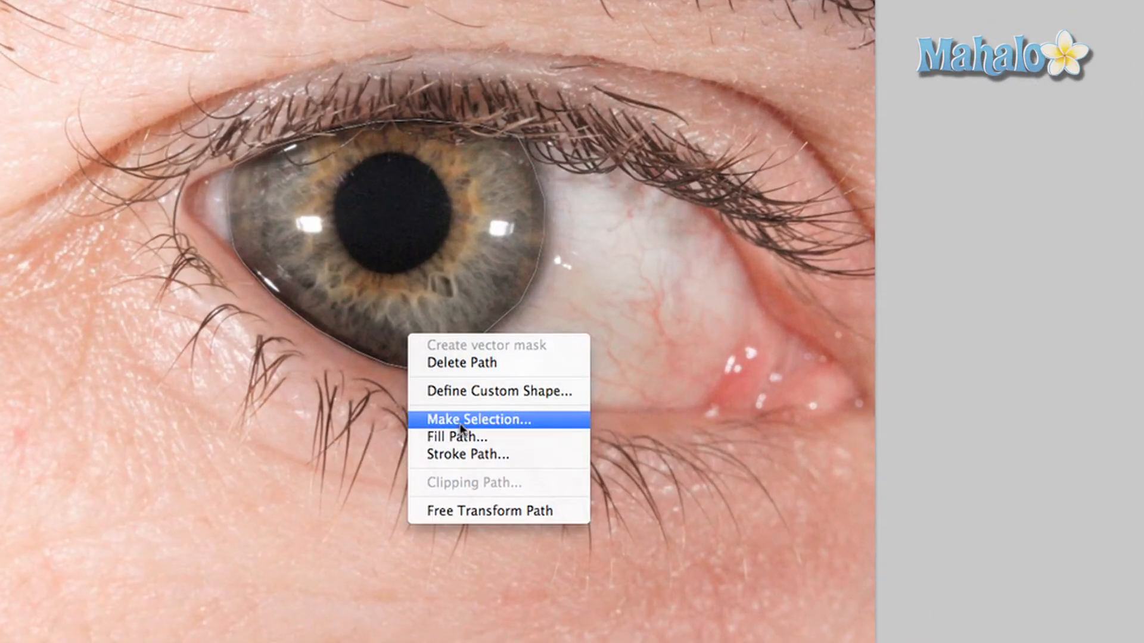
Step: Turn the iris path into a 3 px feathered selection and copy it to a new layer
{"action": "left_click", "coordinate": [475, 418]}
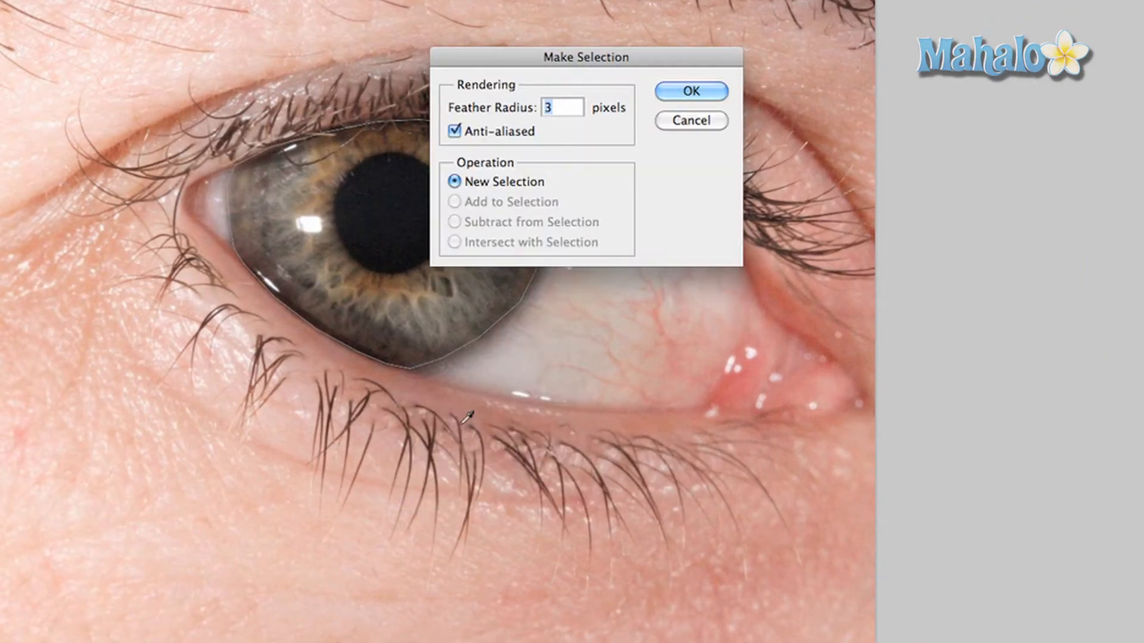
{"action": "left_click", "coordinate": [690, 92]}
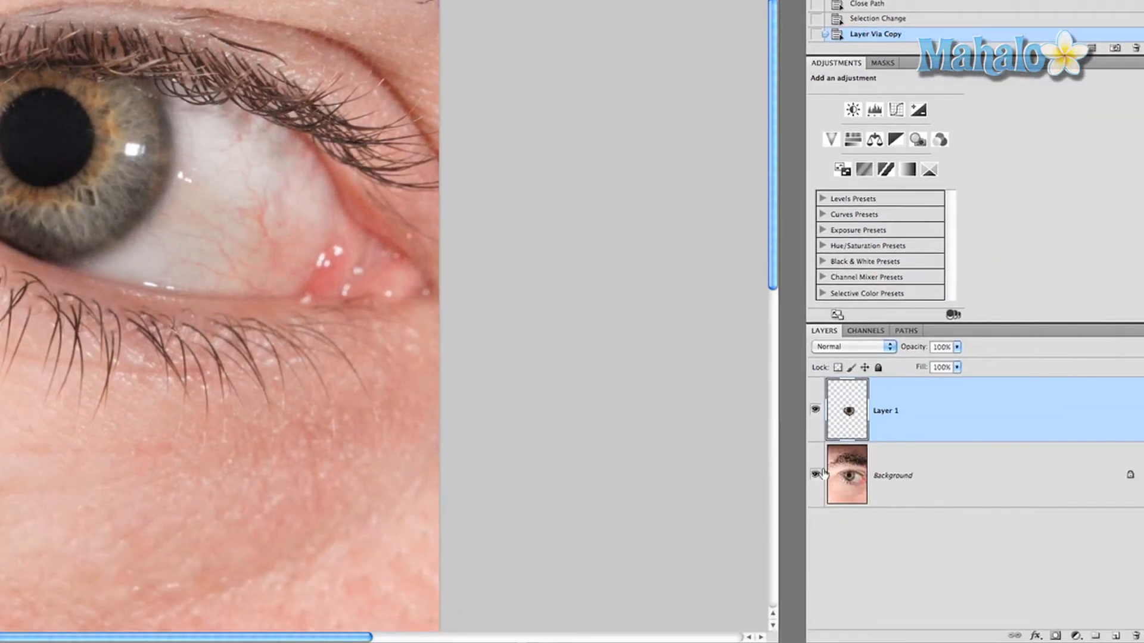
Step: Add a Hue/Saturation layer clipped to the iris, Hue -10 and Saturation +50
{"action": "left_click", "coordinate": [814, 476]}
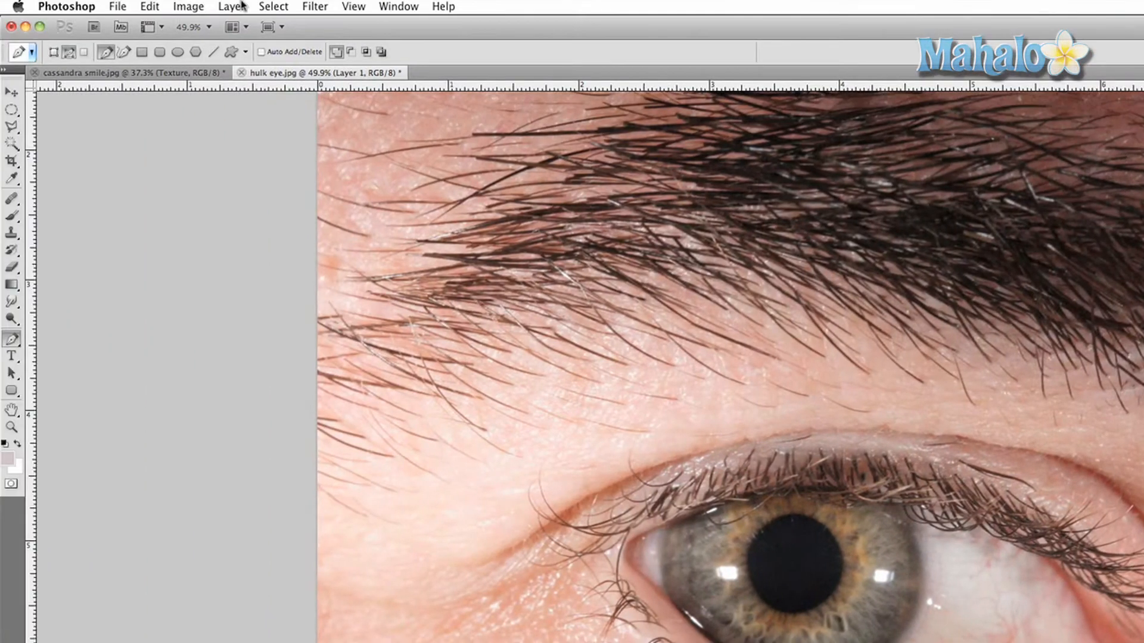
{"action": "left_click", "coordinate": [231, 7]}
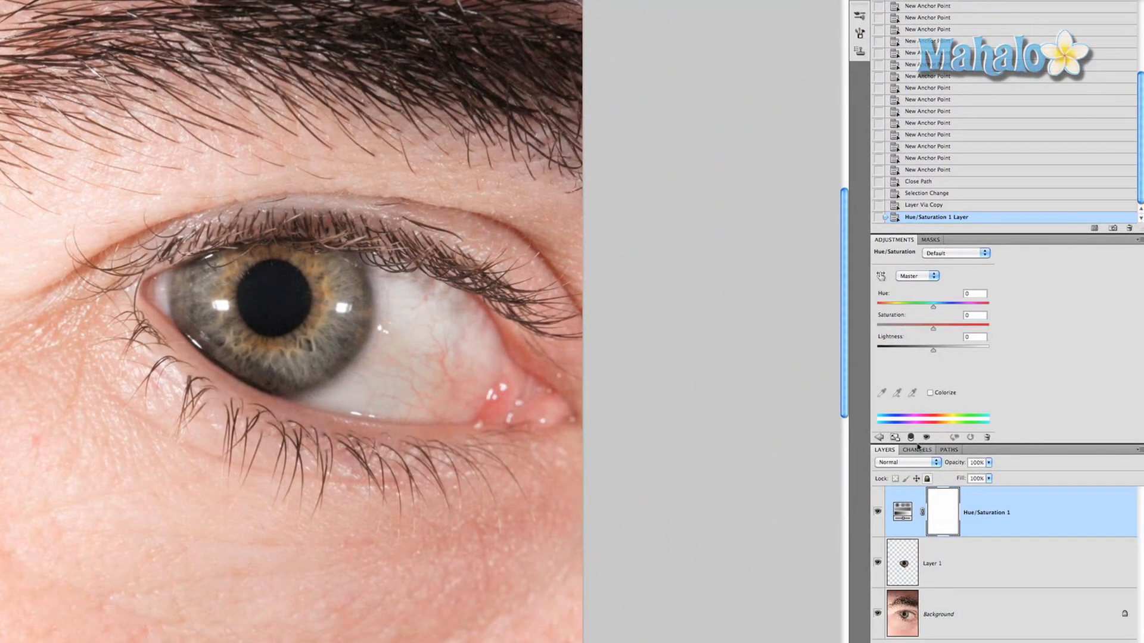
{"action": "left_click", "coordinate": [931, 439]}
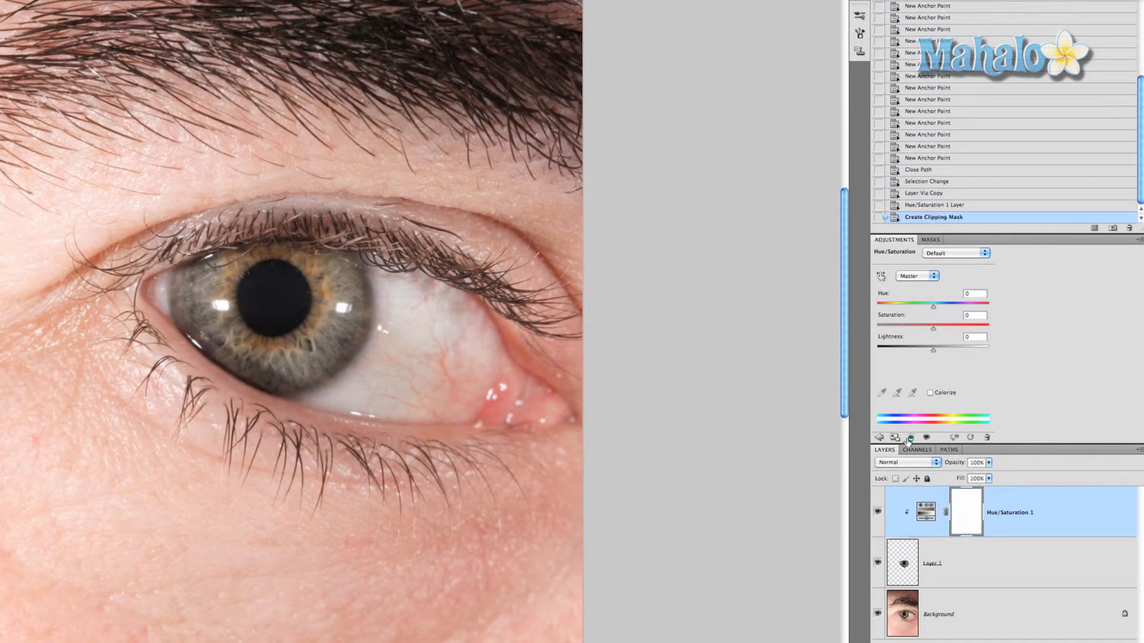
{"action": "mouse_move", "coordinate": [1109, 250]}
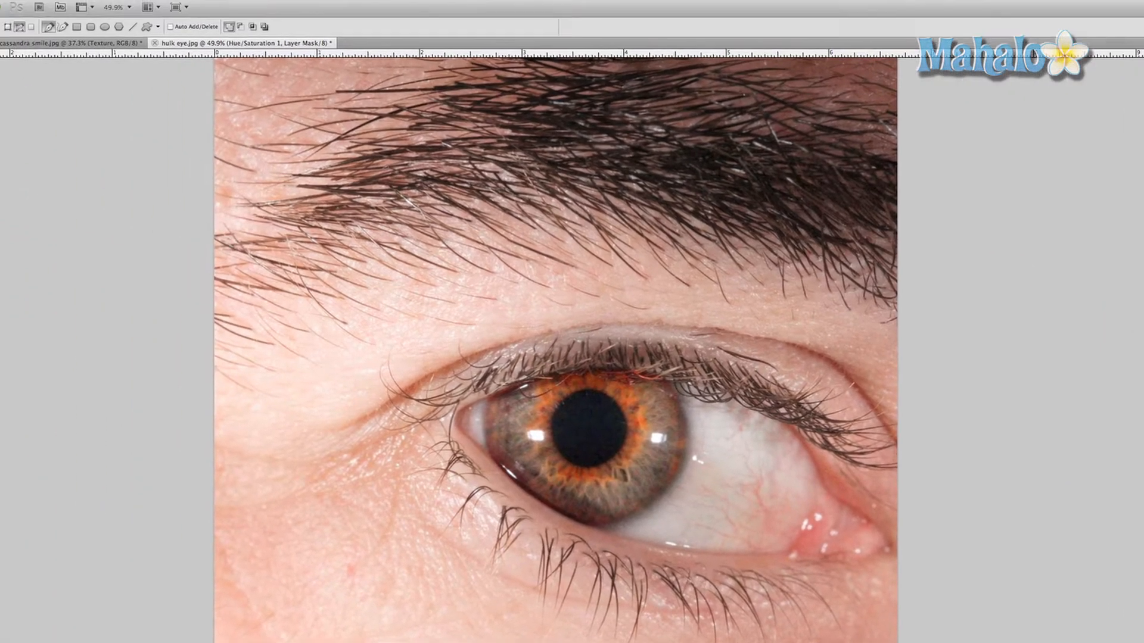
Step: Add a Photo Filter layer with a custom red colour at 25% density, clipped to the iris
{"action": "left_click", "coordinate": [177, 5]}
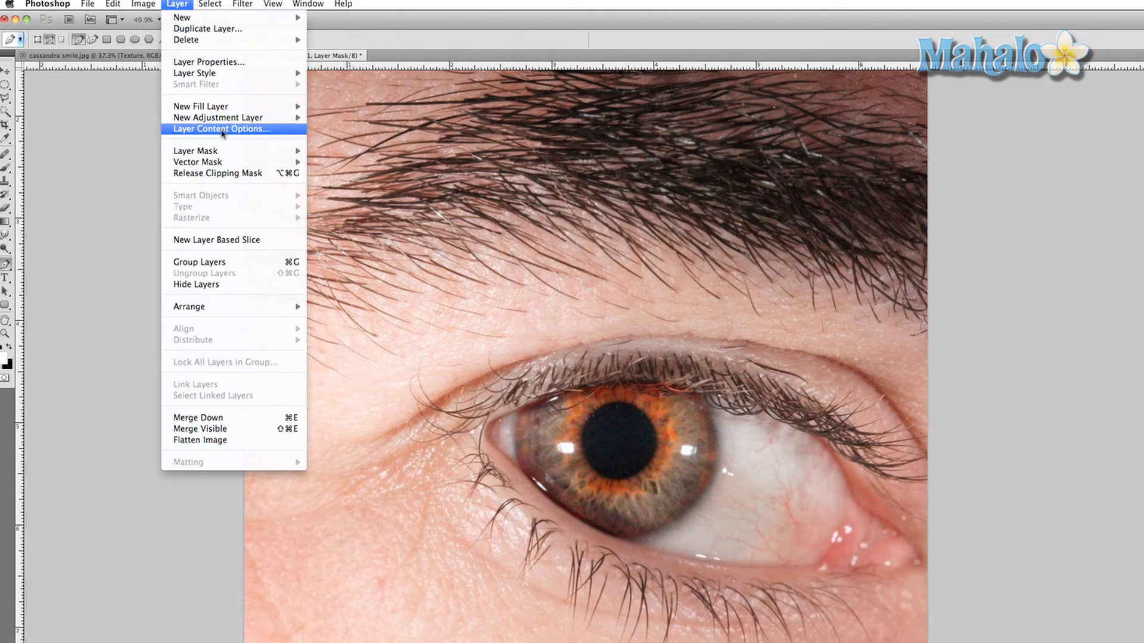
{"action": "mouse_move", "coordinate": [217, 118]}
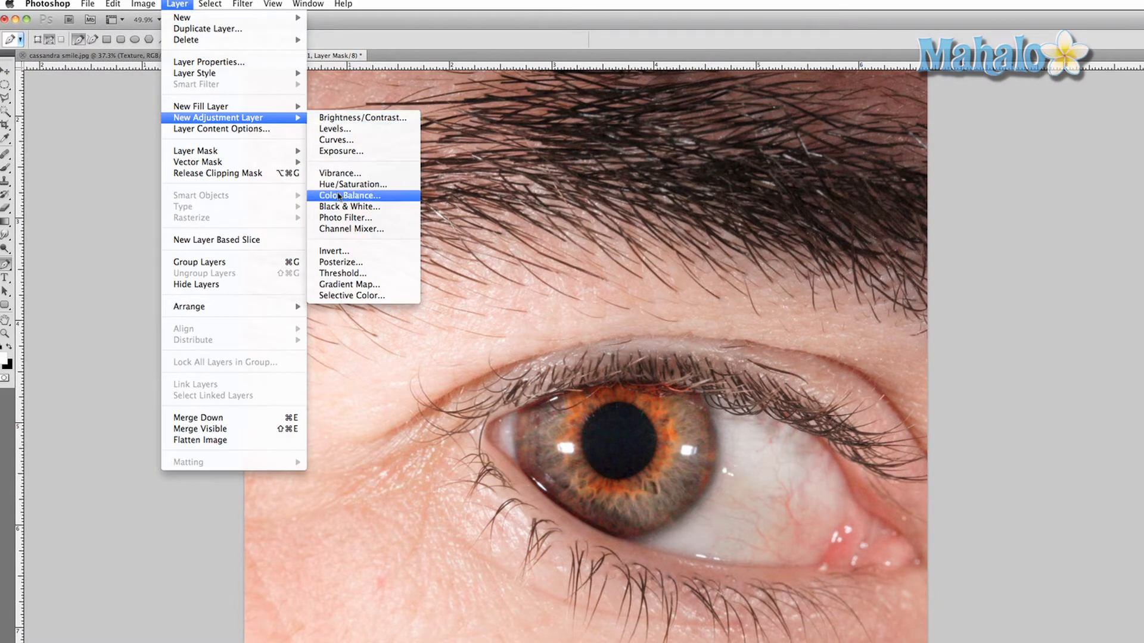
{"action": "mouse_move", "coordinate": [345, 217]}
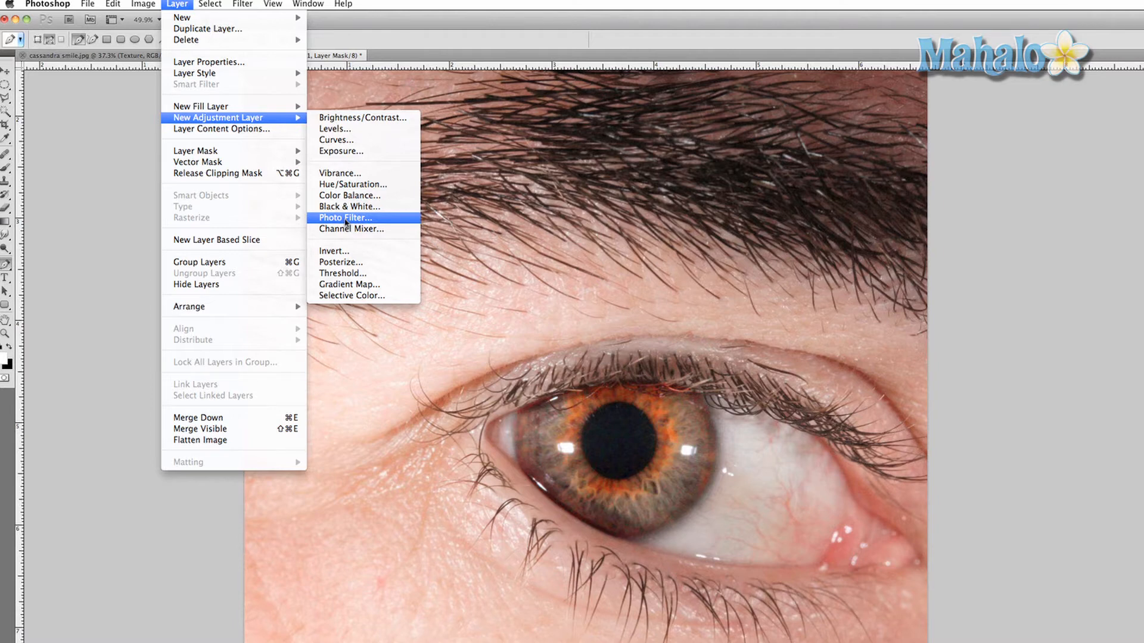
{"action": "left_click", "coordinate": [345, 216]}
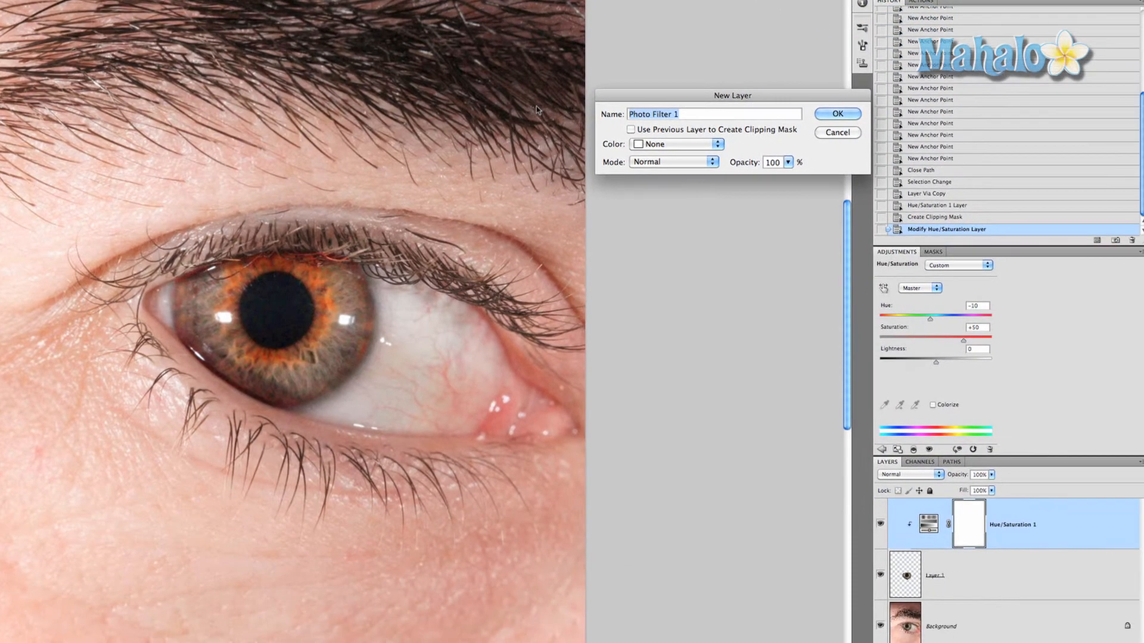
{"action": "left_click", "coordinate": [837, 114]}
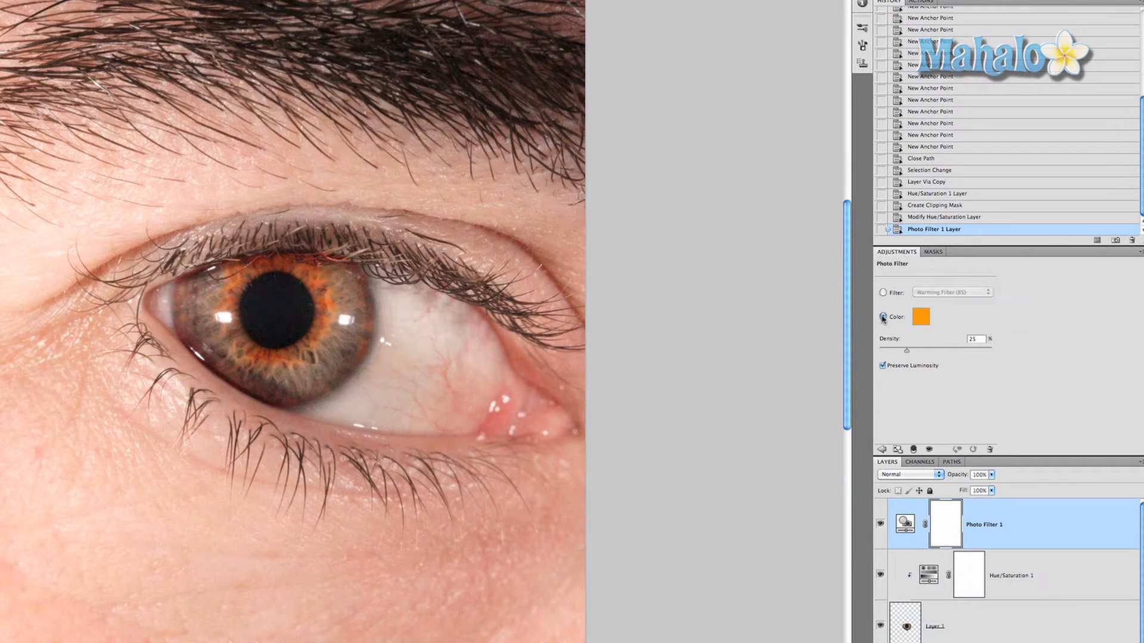
{"action": "left_click", "coordinate": [921, 316]}
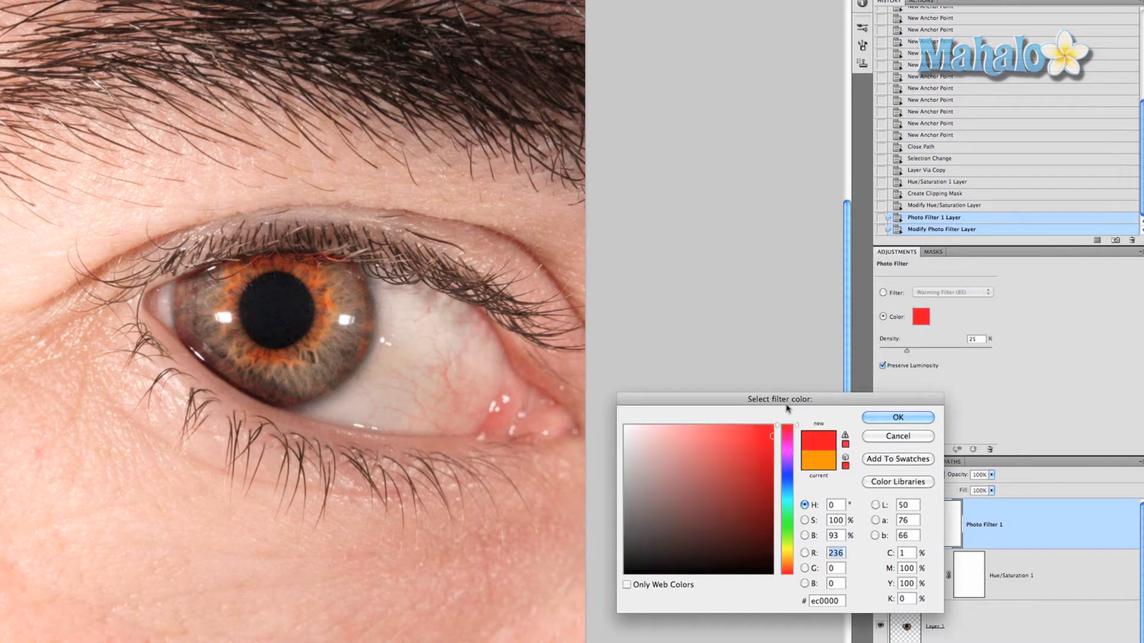
{"action": "left_click", "coordinate": [896, 417]}
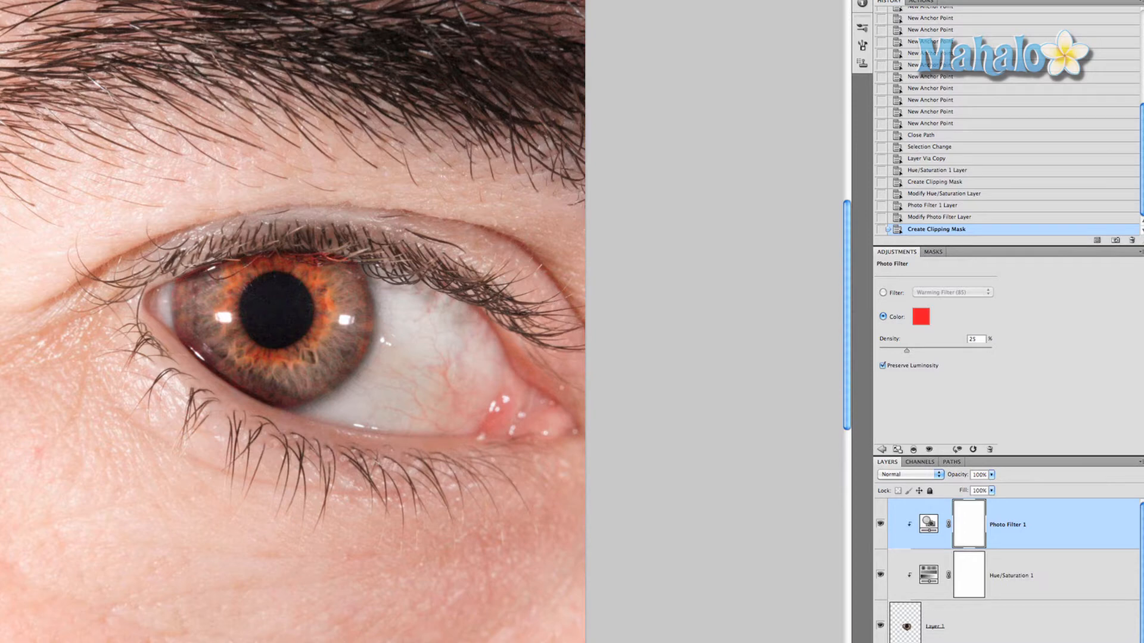
Step: Add a Curves layer clipped to the iris with the lower curve point pulled down
{"action": "left_click", "coordinate": [176, 7]}
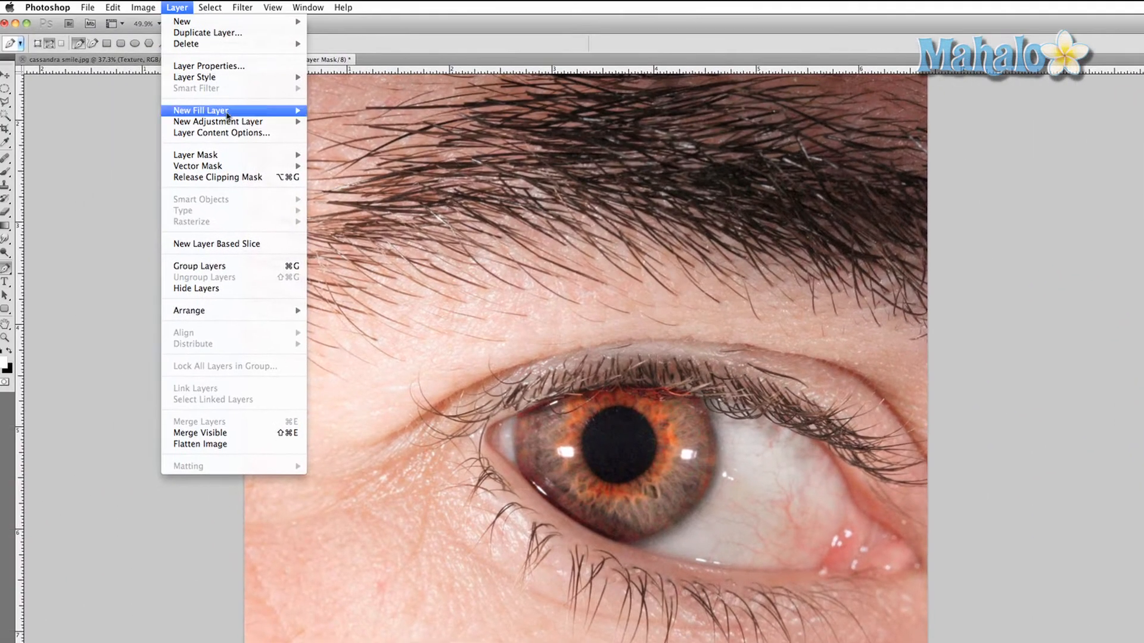
{"action": "left_click", "coordinate": [217, 122]}
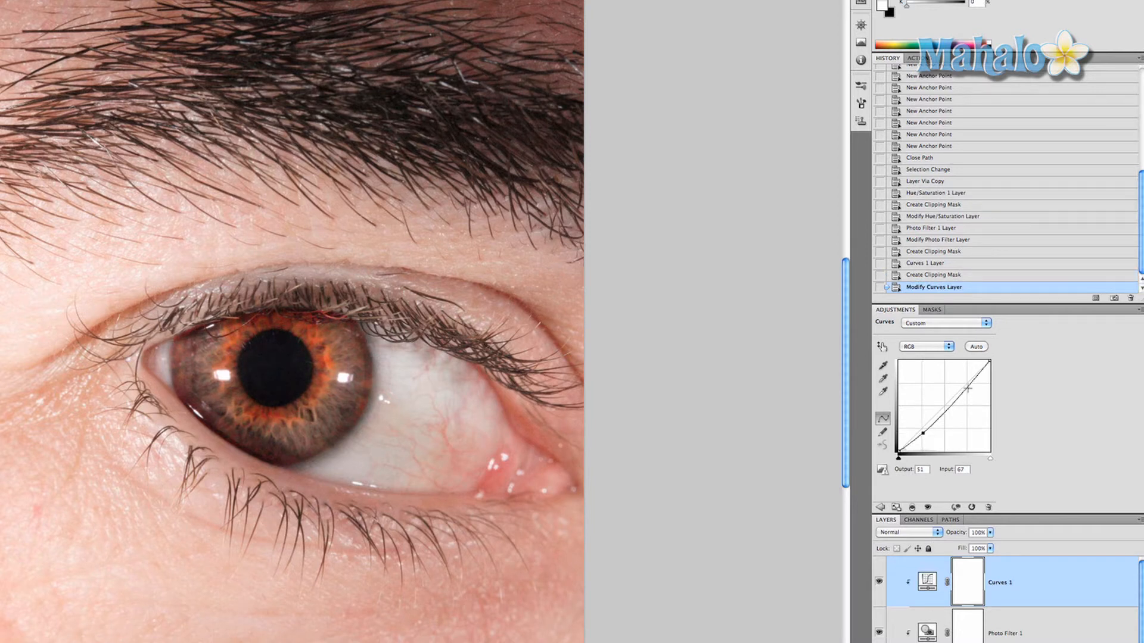
{"action": "mouse_move", "coordinate": [970, 387]}
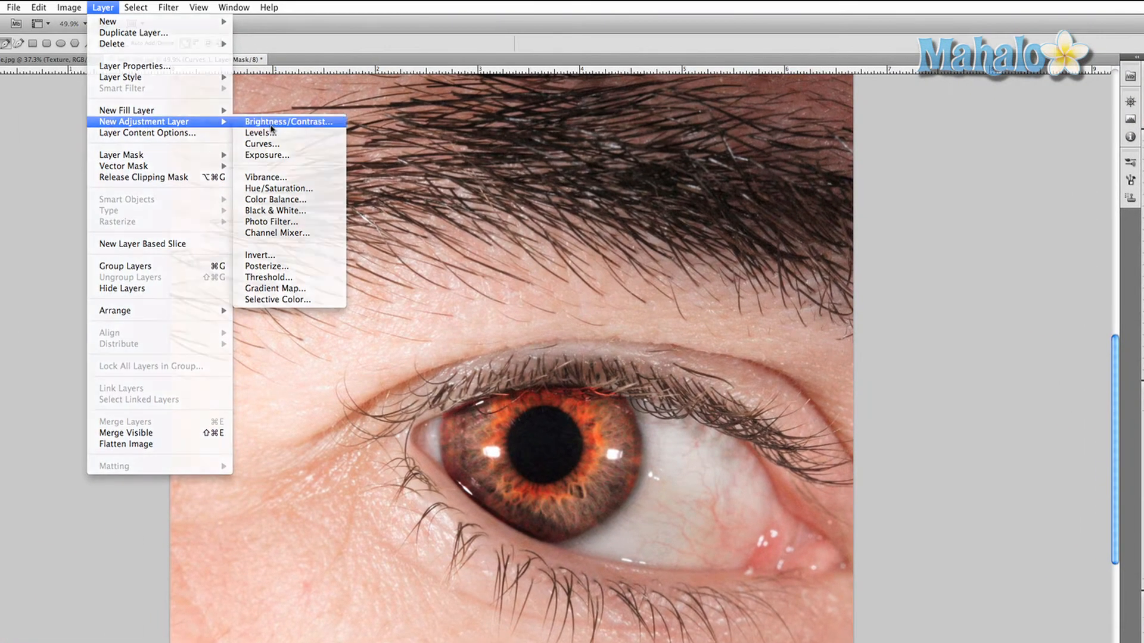
Step: Add a clipped Brightness/Contrast layer at brightness -18, contrast 30
{"action": "left_click", "coordinate": [288, 122]}
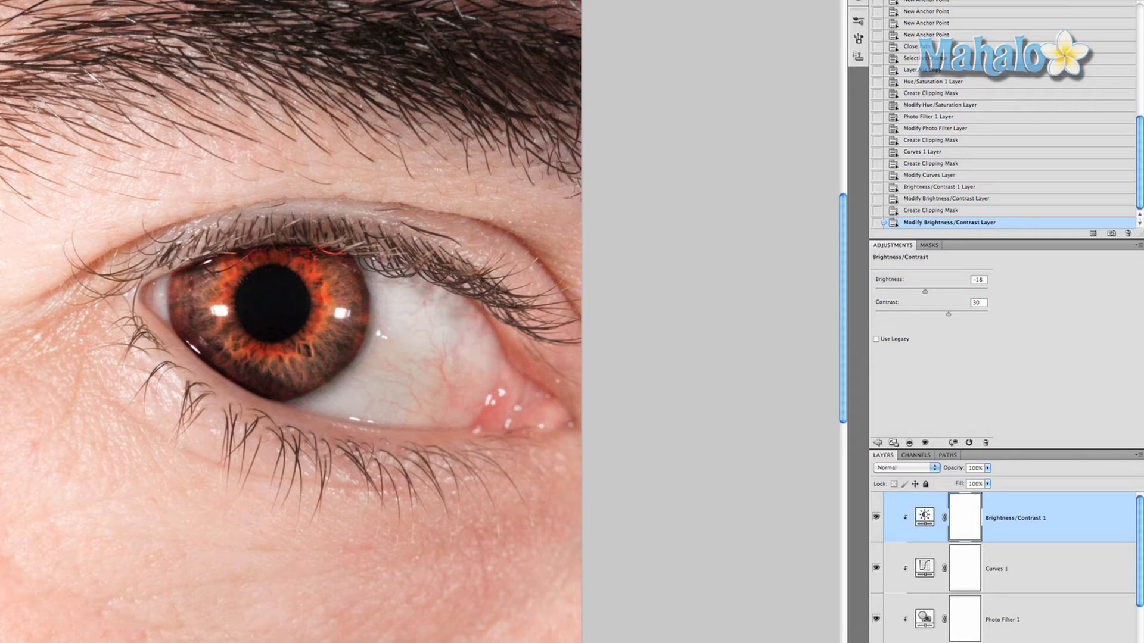
{"action": "mouse_move", "coordinate": [626, 230]}
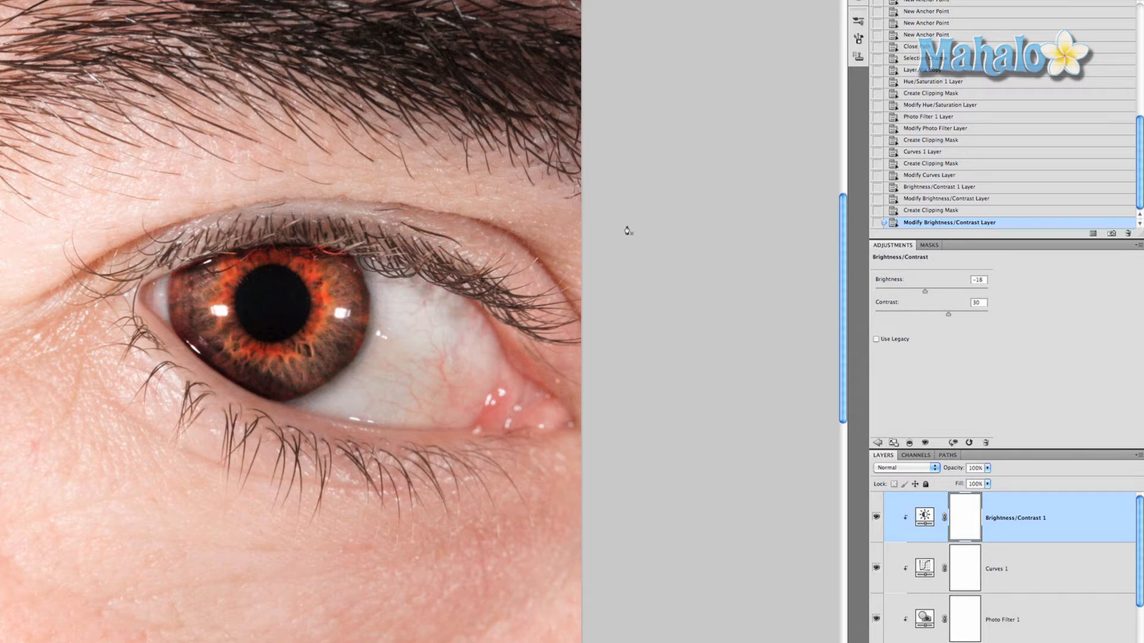
{"action": "mouse_move", "coordinate": [635, 228]}
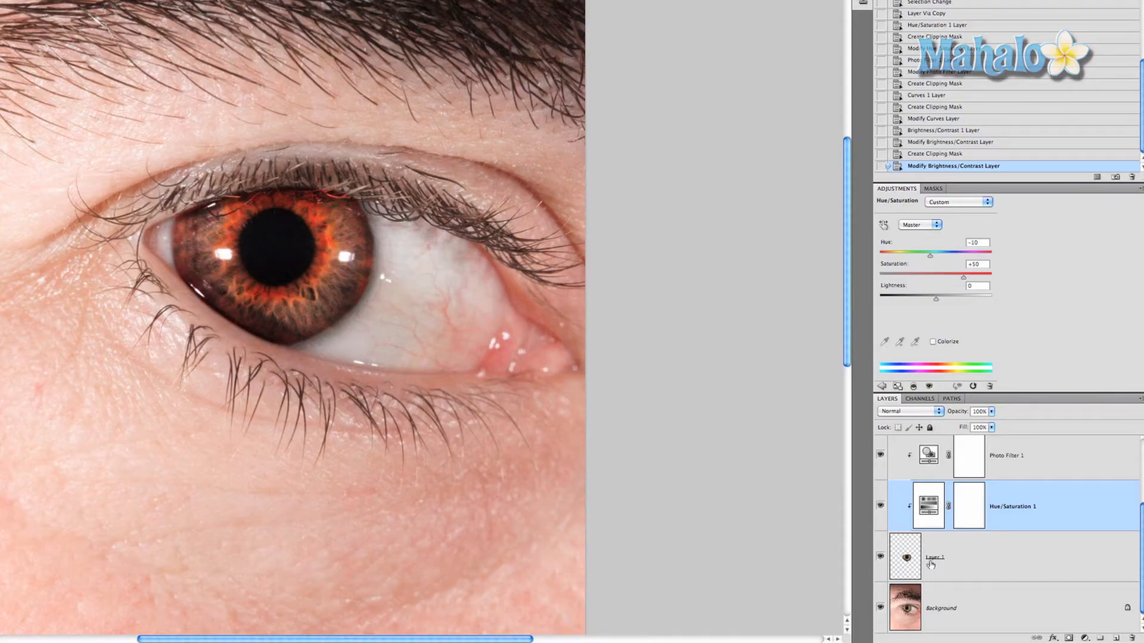
{"action": "mouse_move", "coordinate": [902, 558]}
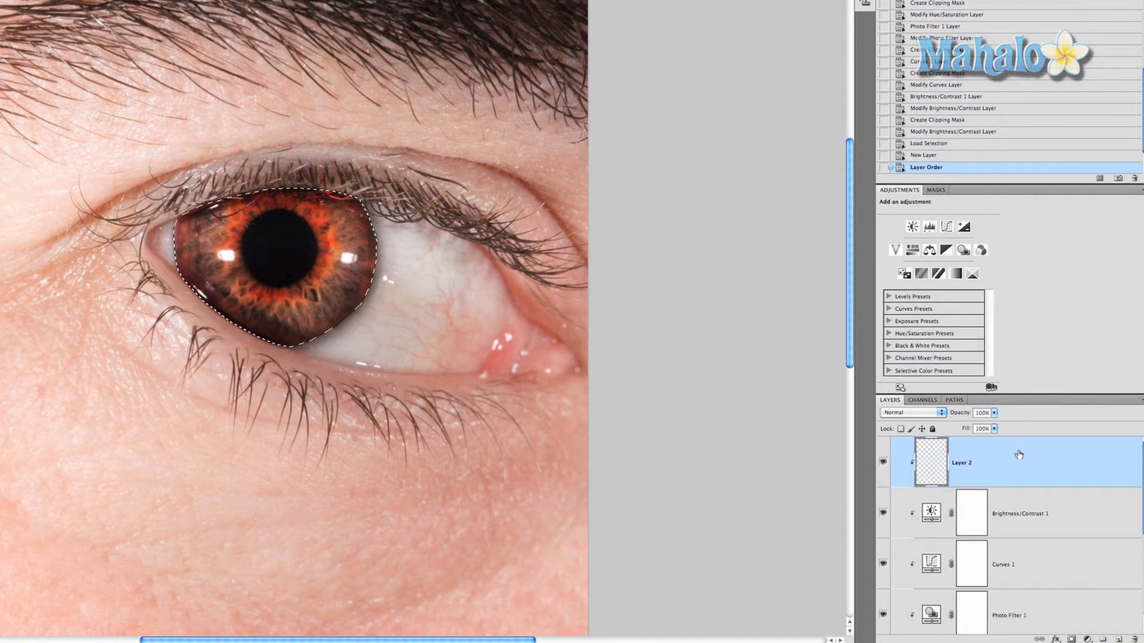
{"action": "mouse_move", "coordinate": [430, 267]}
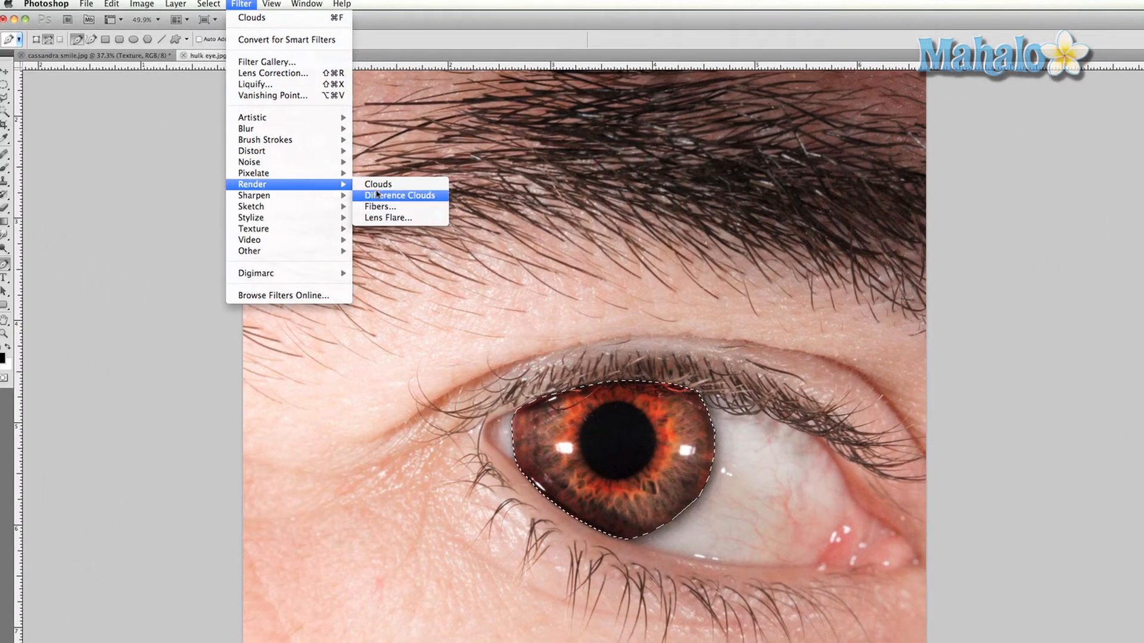
Step: Render Clouds then repeated Difference Clouds on Layer 2 for a marbled texture
{"action": "left_click", "coordinate": [400, 195]}
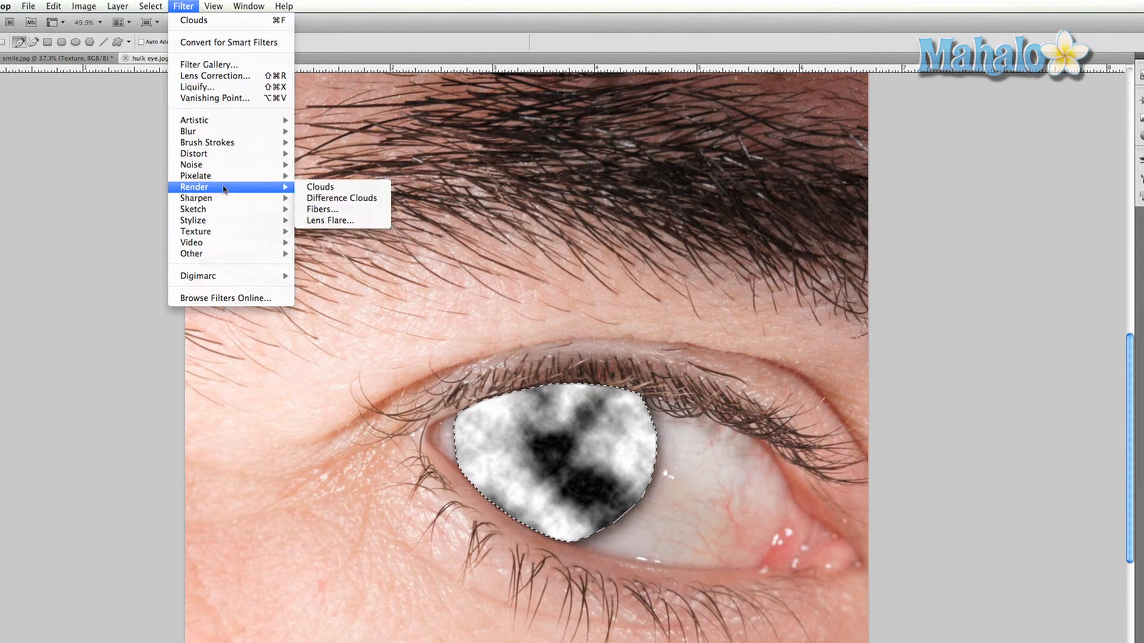
{"action": "left_click", "coordinate": [340, 198]}
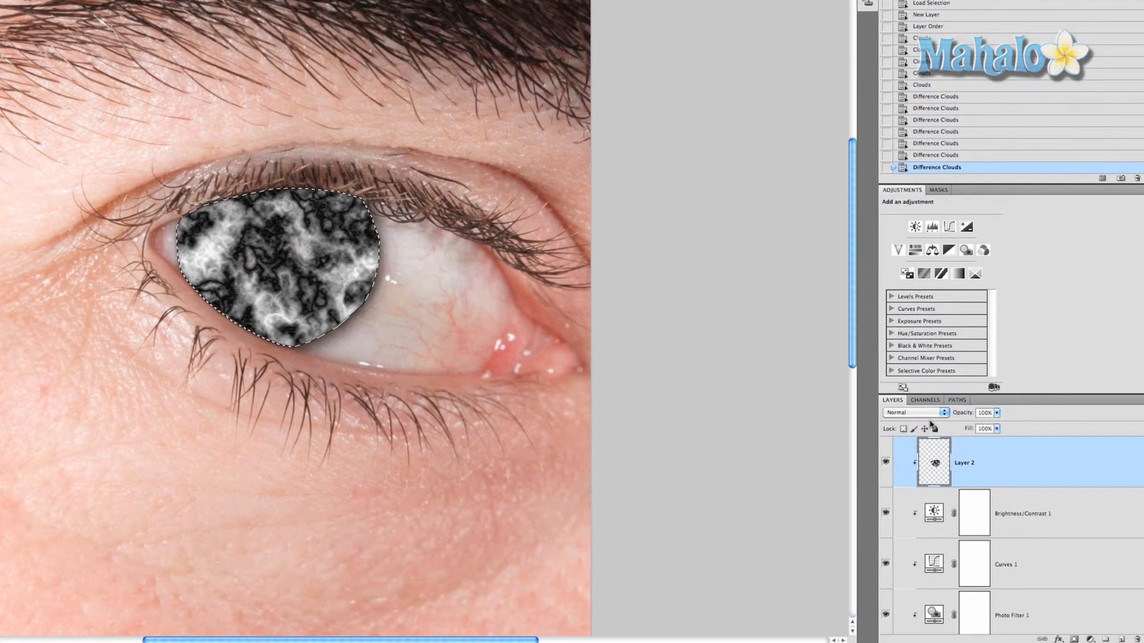
{"action": "mouse_move", "coordinate": [885, 332]}
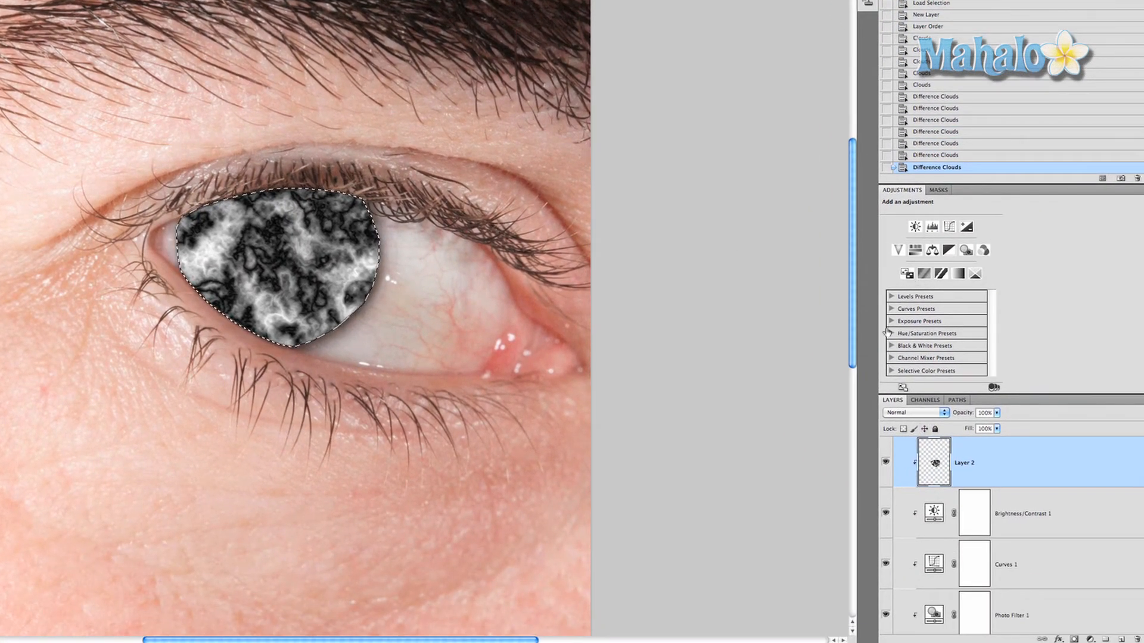
Step: Set Layer 2's blend mode to Color Dodge so the iris glows fiery orange
{"action": "left_click", "coordinate": [914, 413]}
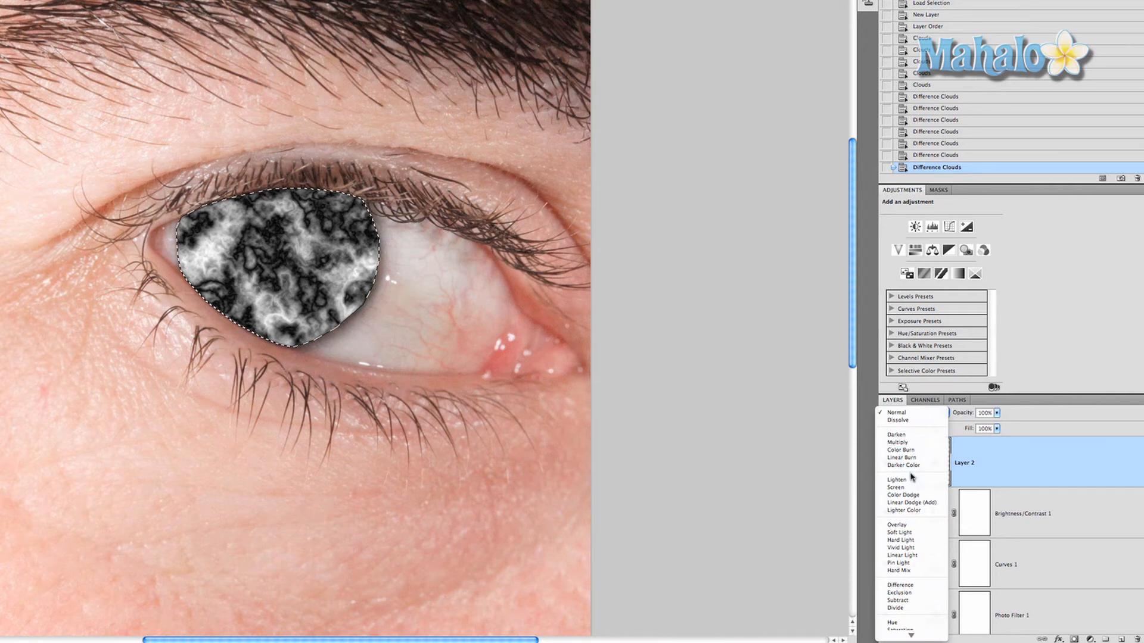
{"action": "left_click", "coordinate": [903, 495]}
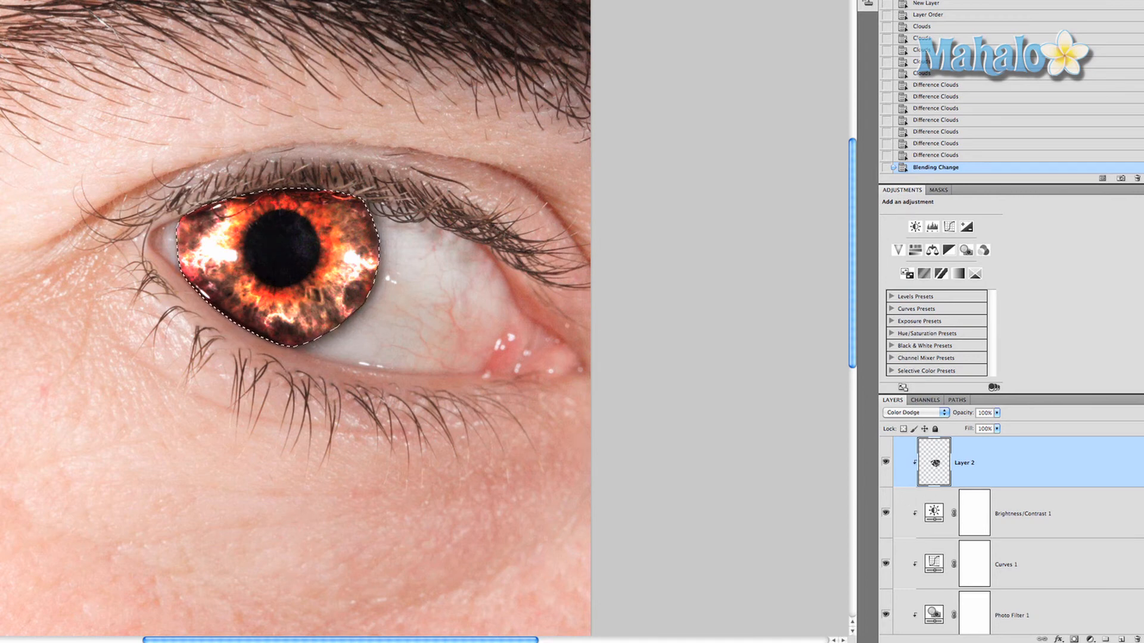
{"action": "mouse_move", "coordinate": [1061, 288]}
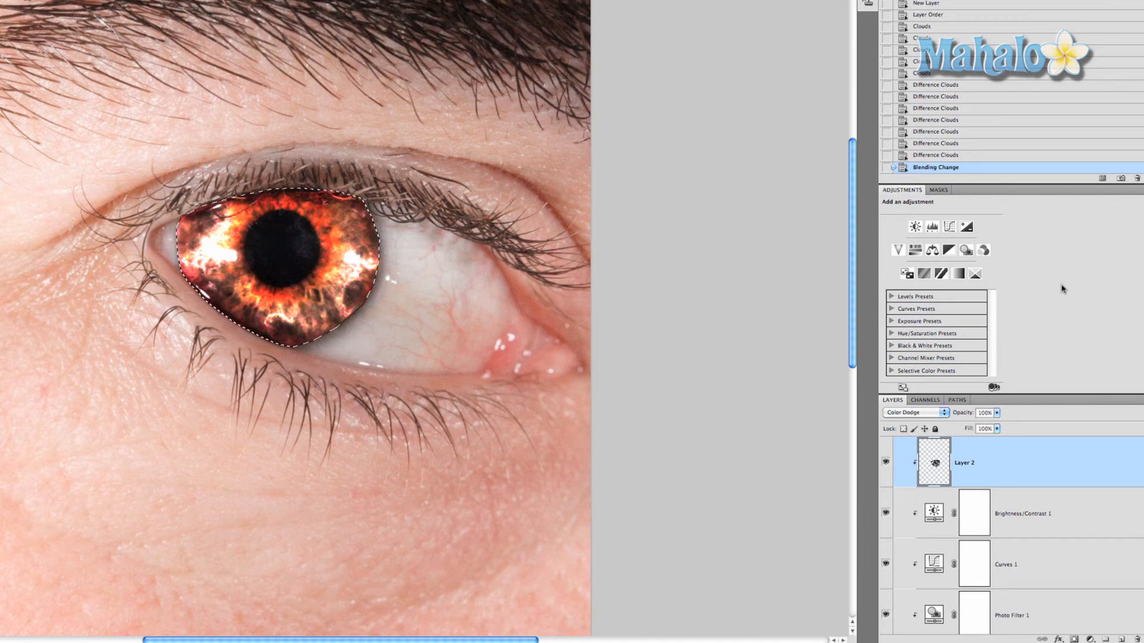
Step: Add a second clipped Photo Filter layer and set its filter to Deep Blue
{"action": "left_click", "coordinate": [177, 6]}
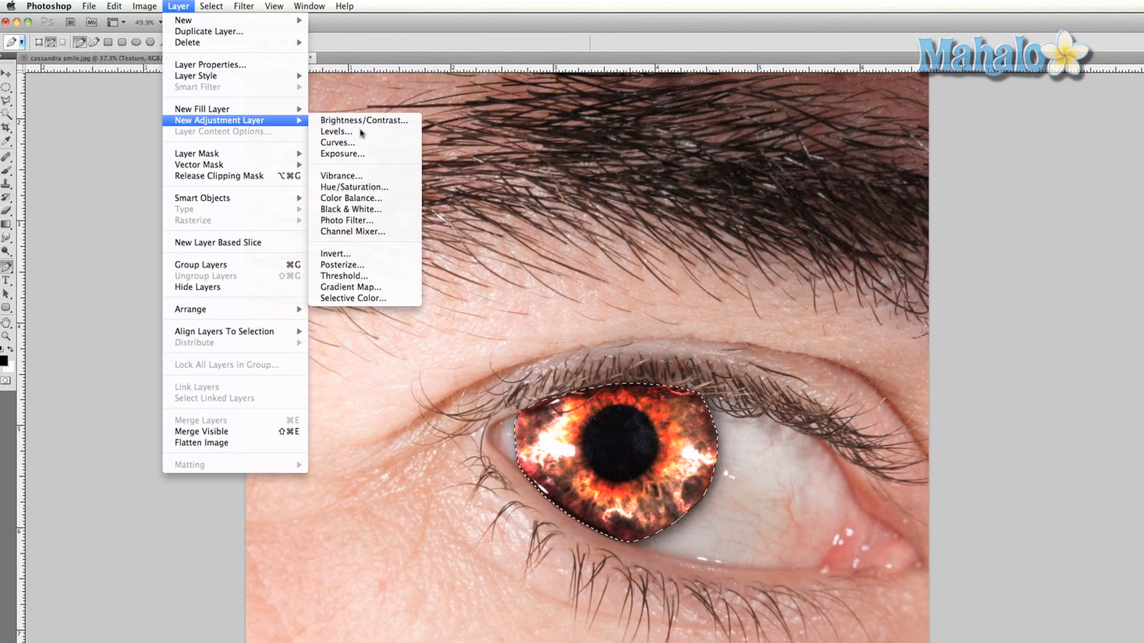
{"action": "left_click", "coordinate": [347, 220]}
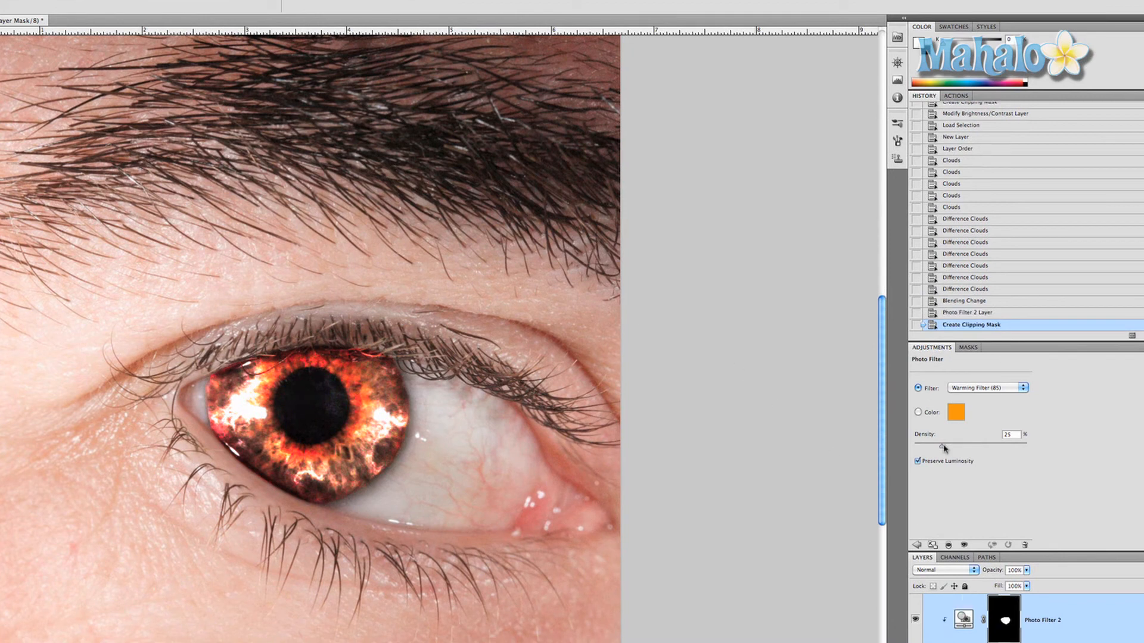
{"action": "left_click", "coordinate": [954, 413]}
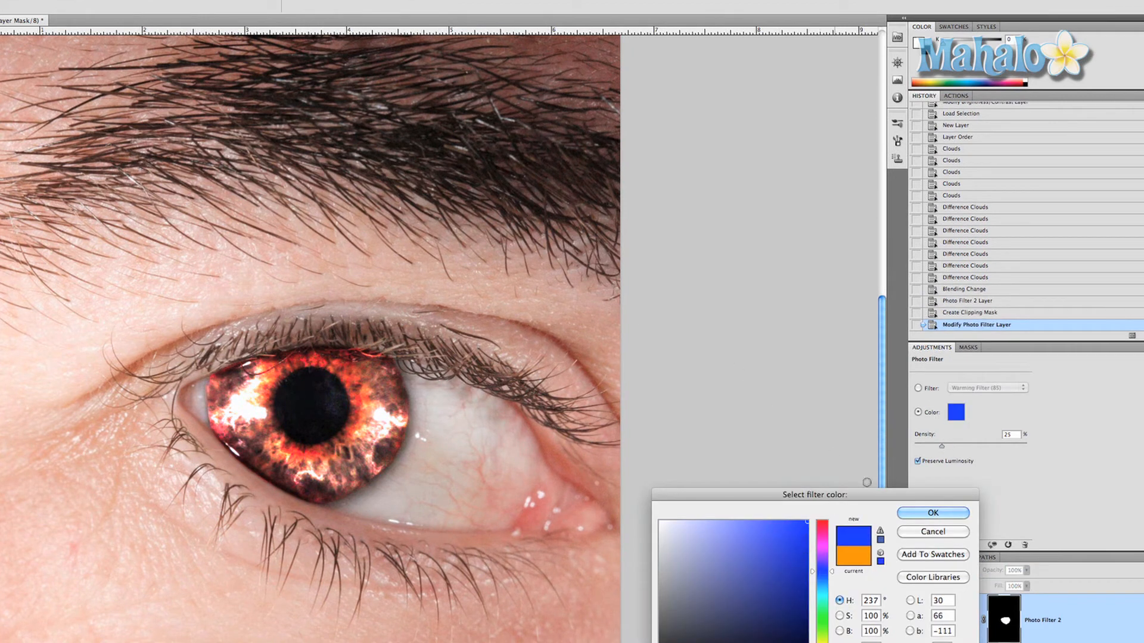
{"action": "left_click", "coordinate": [932, 512]}
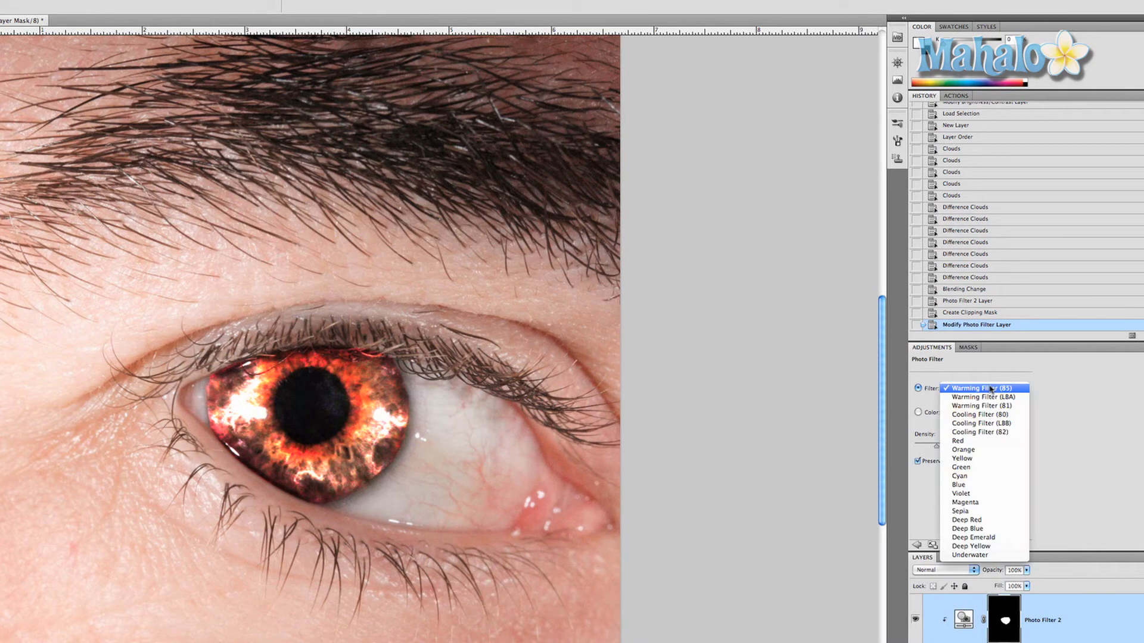
{"action": "left_click", "coordinate": [970, 529]}
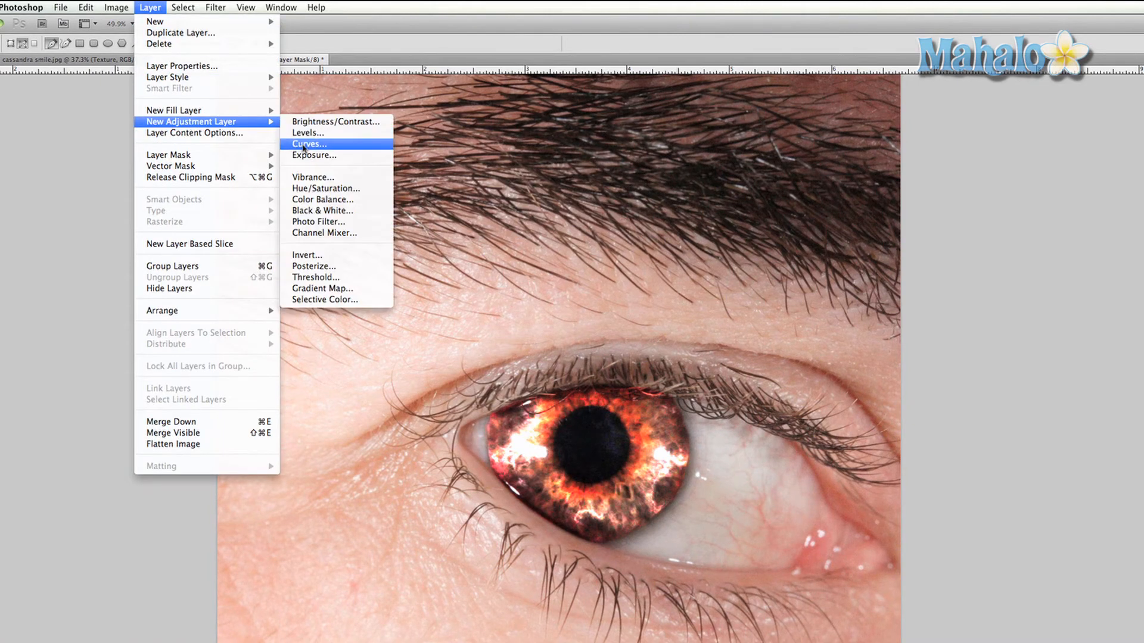
Step: Add a clipped Curves 2 layer and reshape its curve into an S for contrast
{"action": "left_click", "coordinate": [309, 144]}
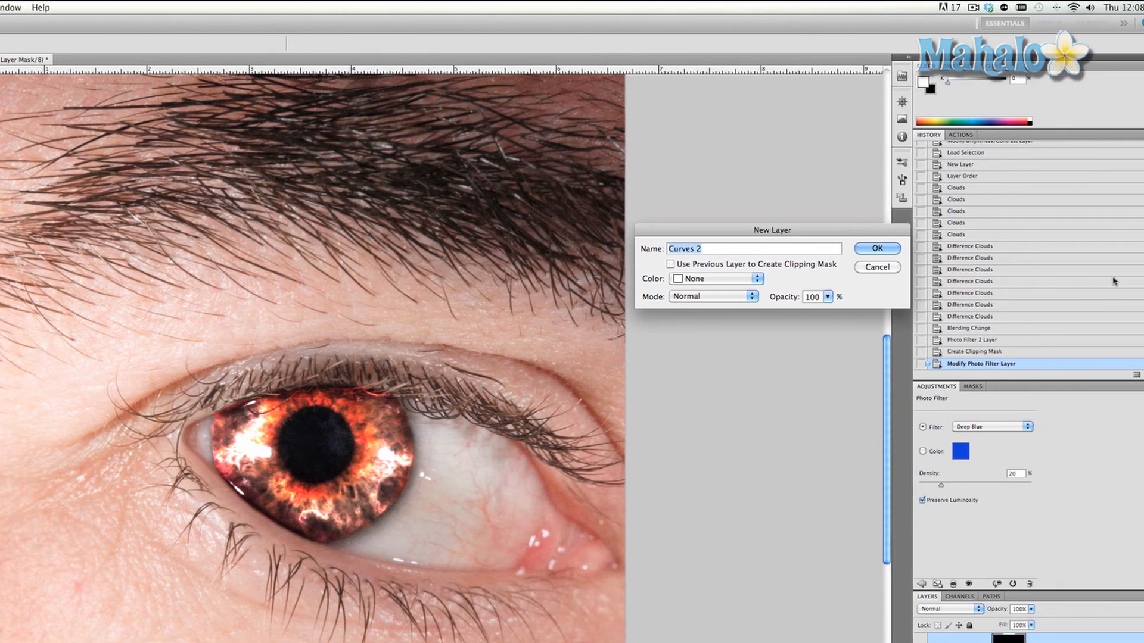
{"action": "left_click", "coordinate": [877, 248]}
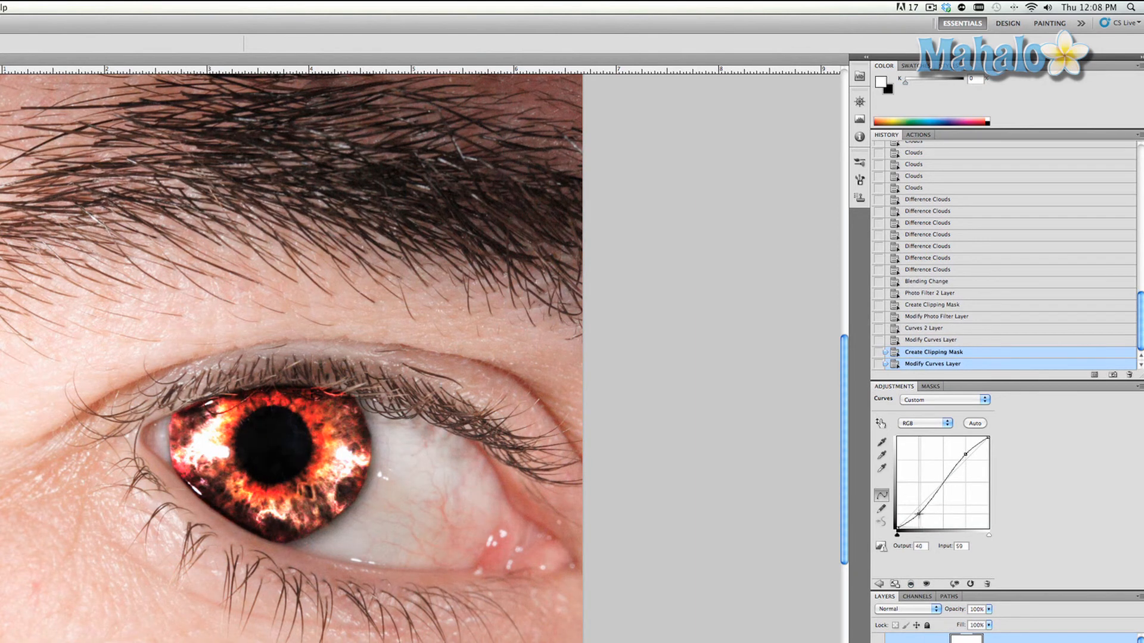
{"action": "left_click", "coordinate": [931, 351]}
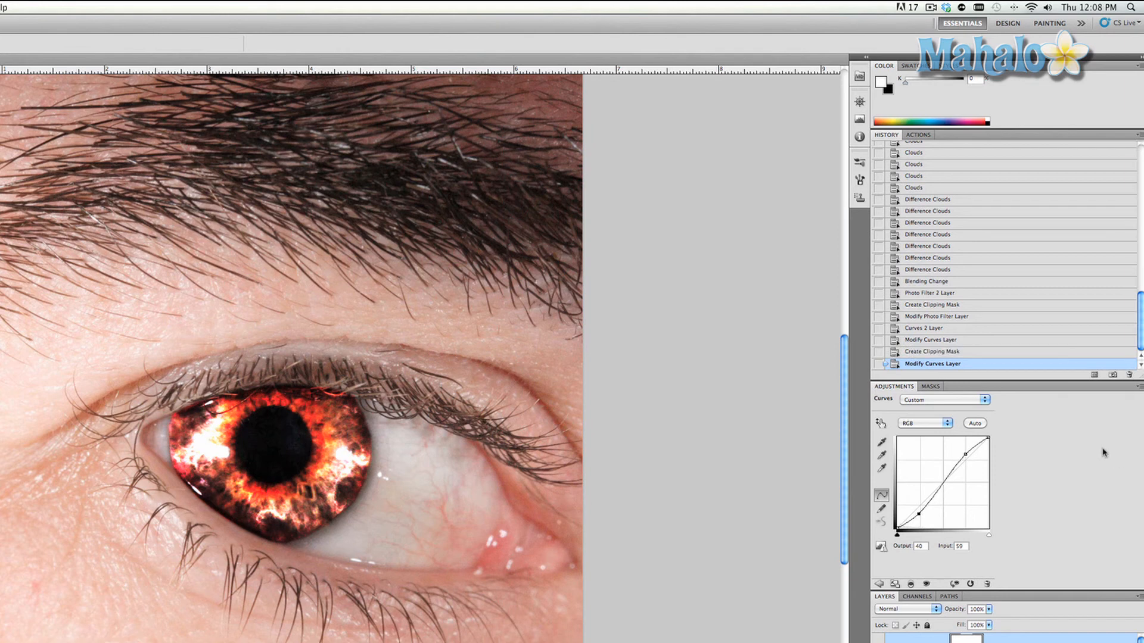
{"action": "mouse_move", "coordinate": [903, 435]}
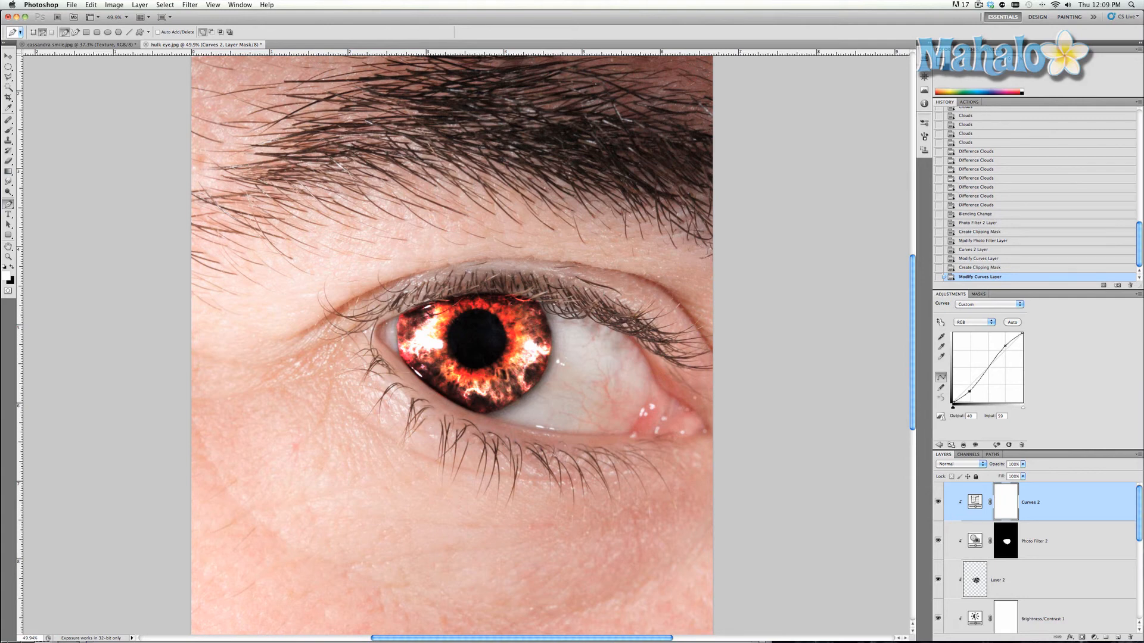
{"action": "left_click", "coordinate": [989, 5]}
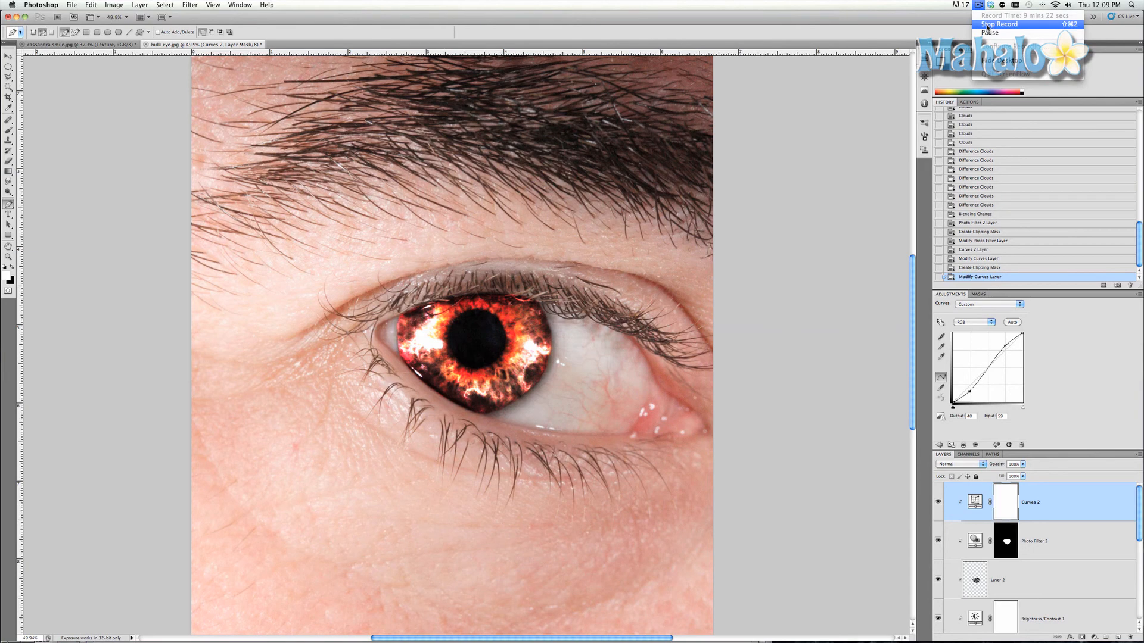